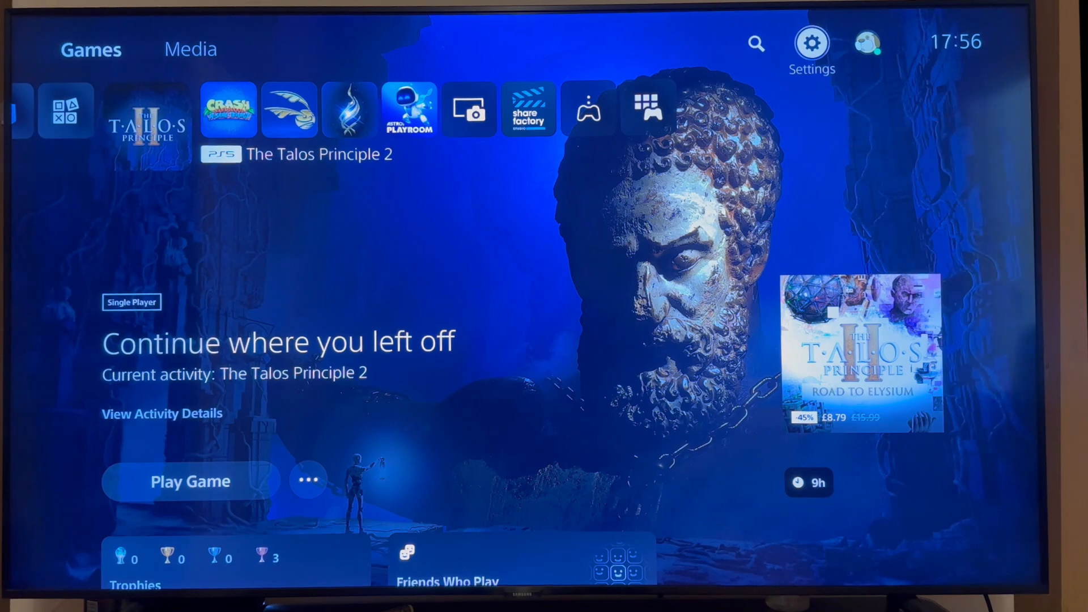
Go from the home screen into Settings > Network to view connection status.
left_click(810, 41)
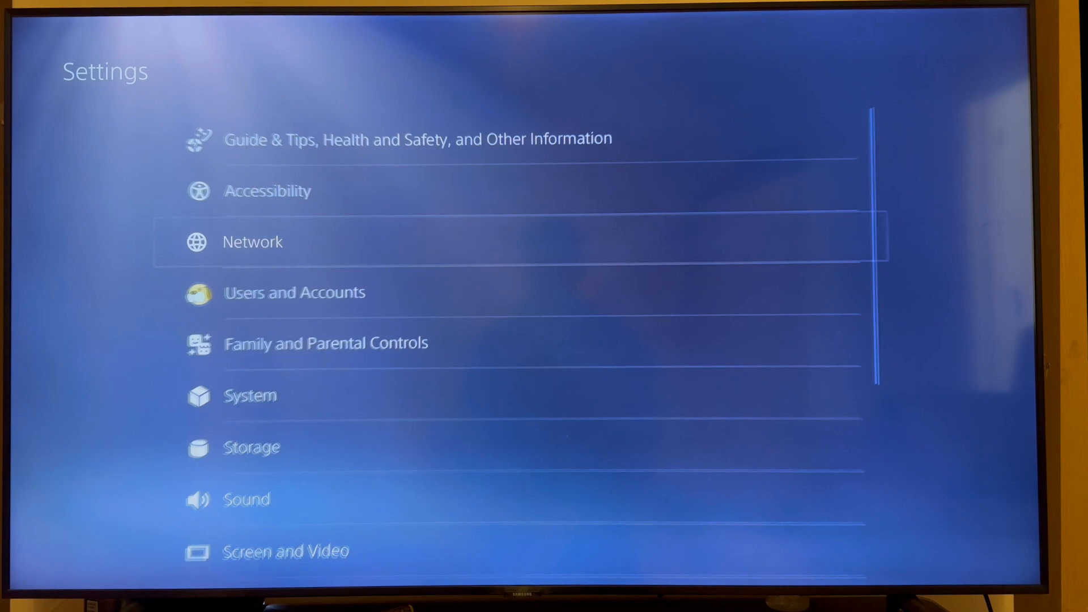
left_click(253, 242)
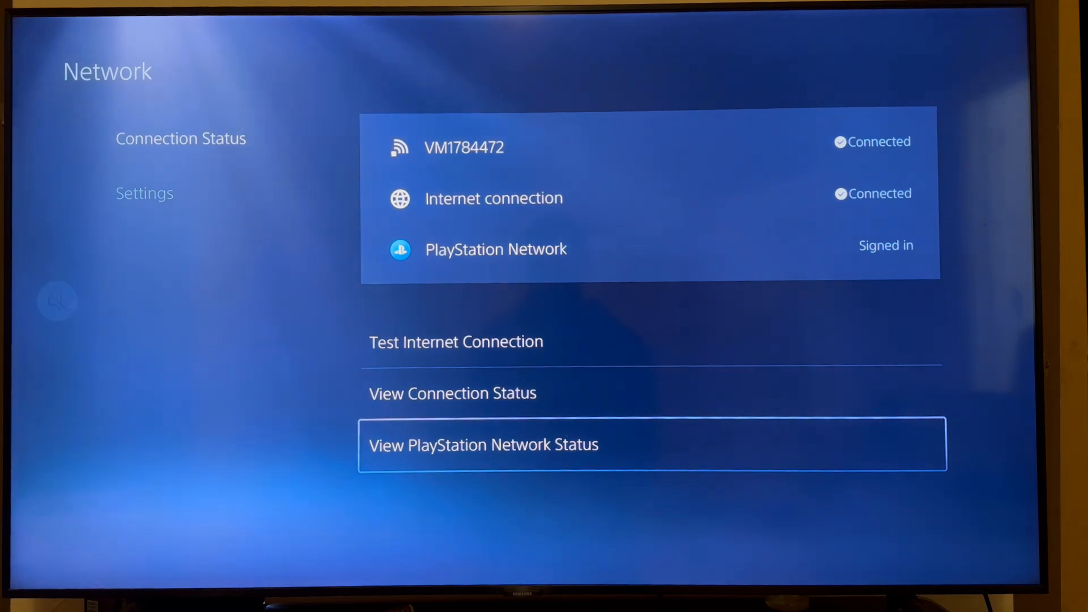
Open Set Up Internet Connection and scan for nearby Wi‑Fi networks.
key("up")
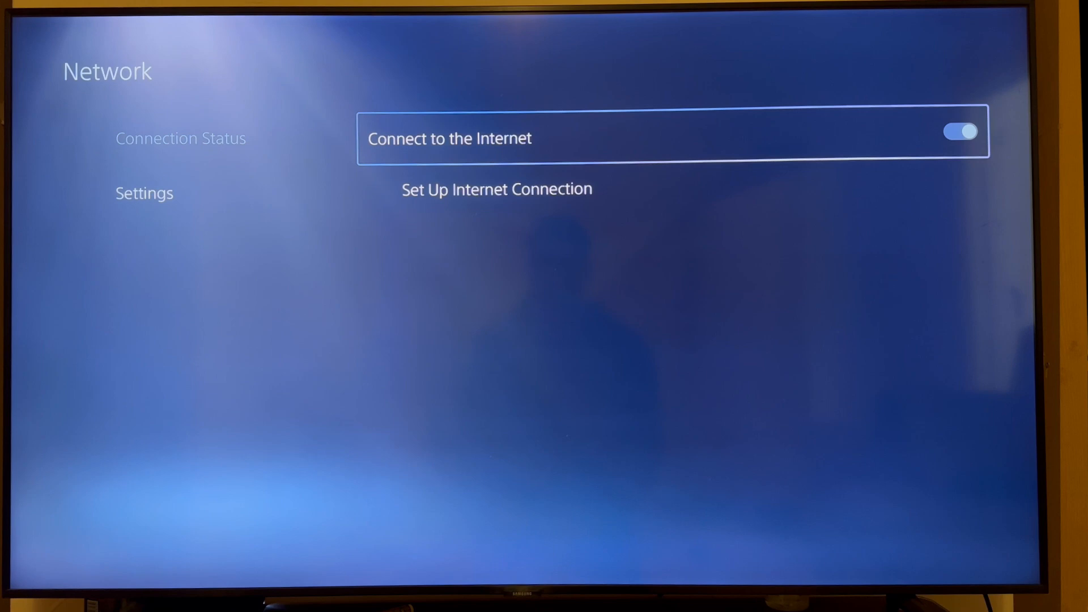
left_click(496, 189)
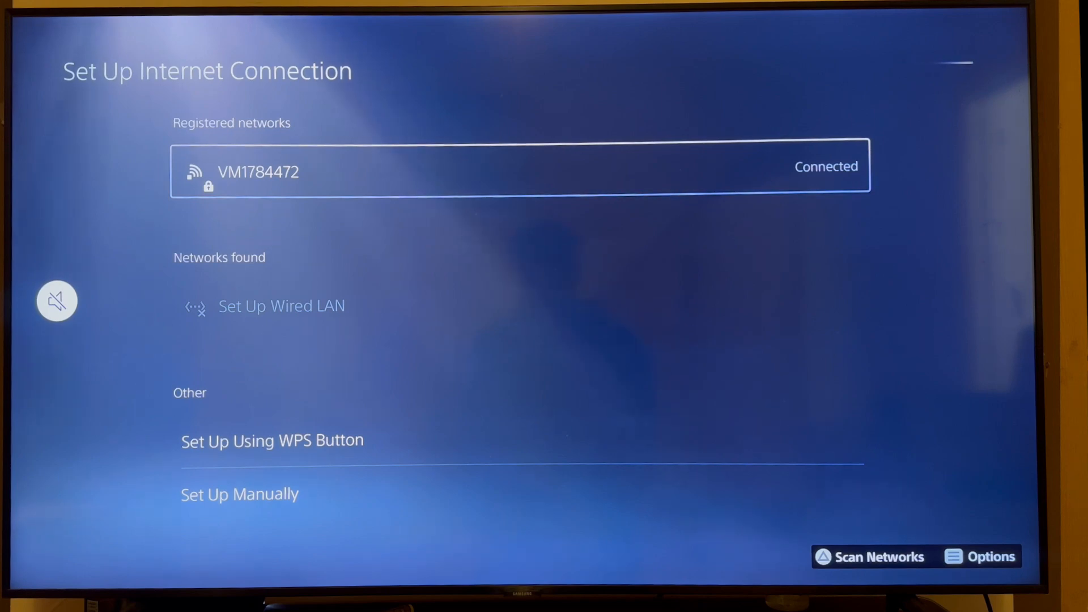
left_click(521, 165)
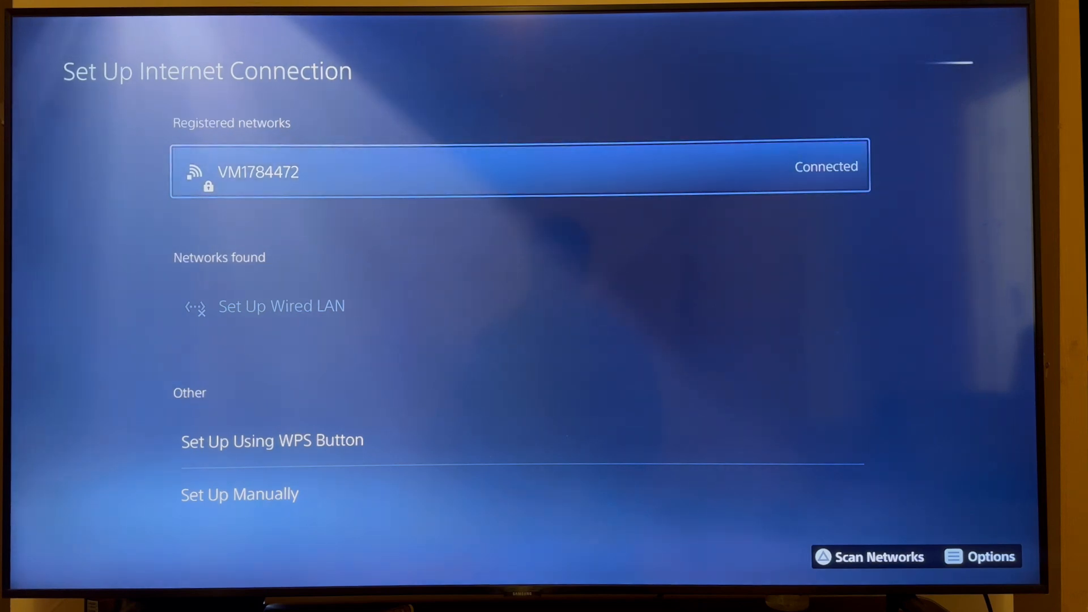
left_click(870, 557)
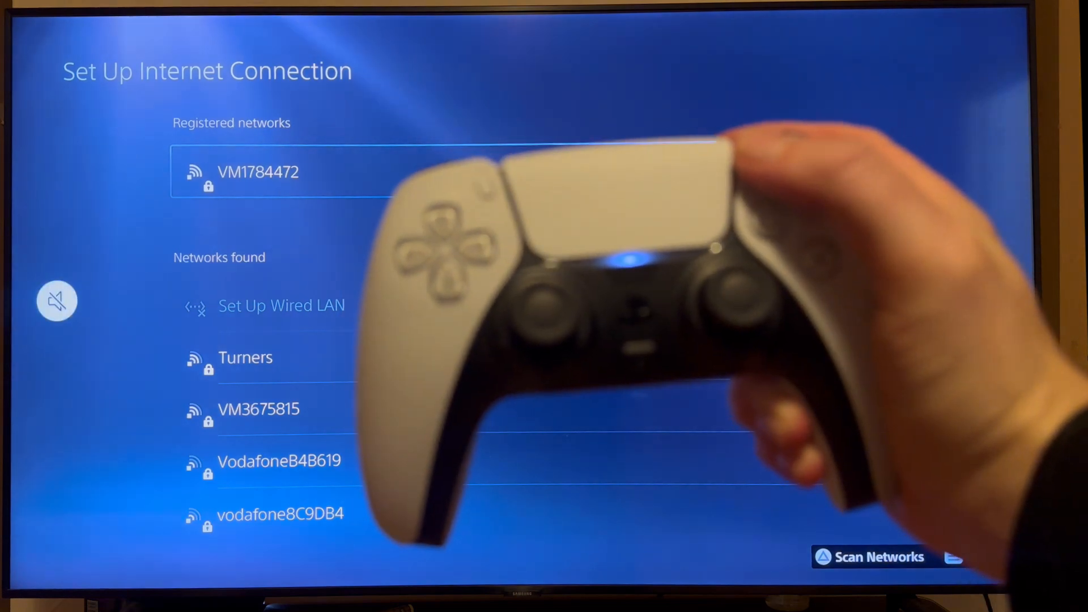
Bring up the options menu for the registered home Wi‑Fi network.
left_click(258, 172)
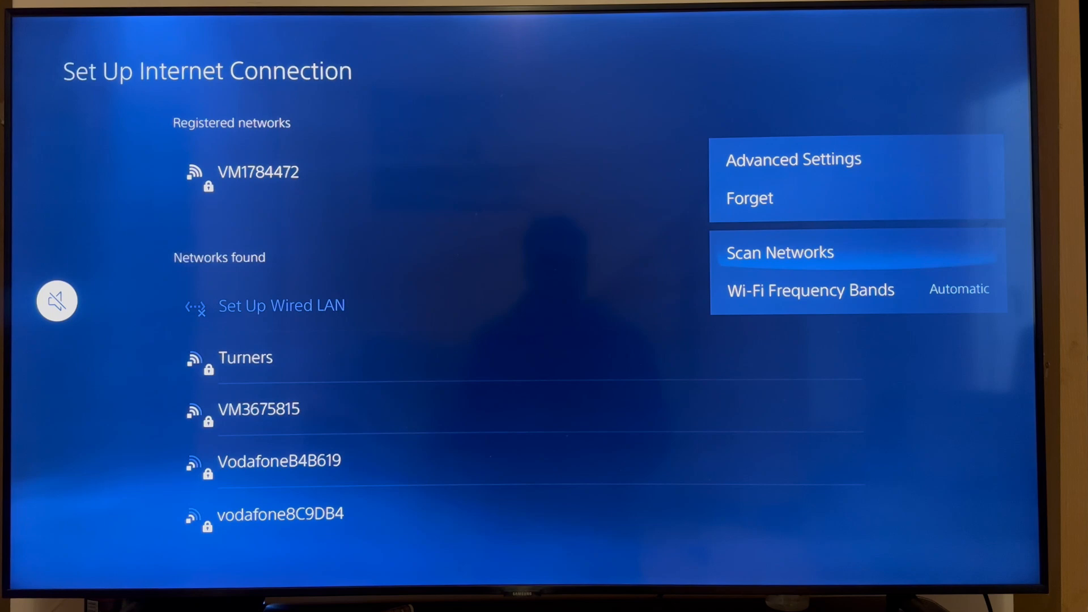
key("Up")
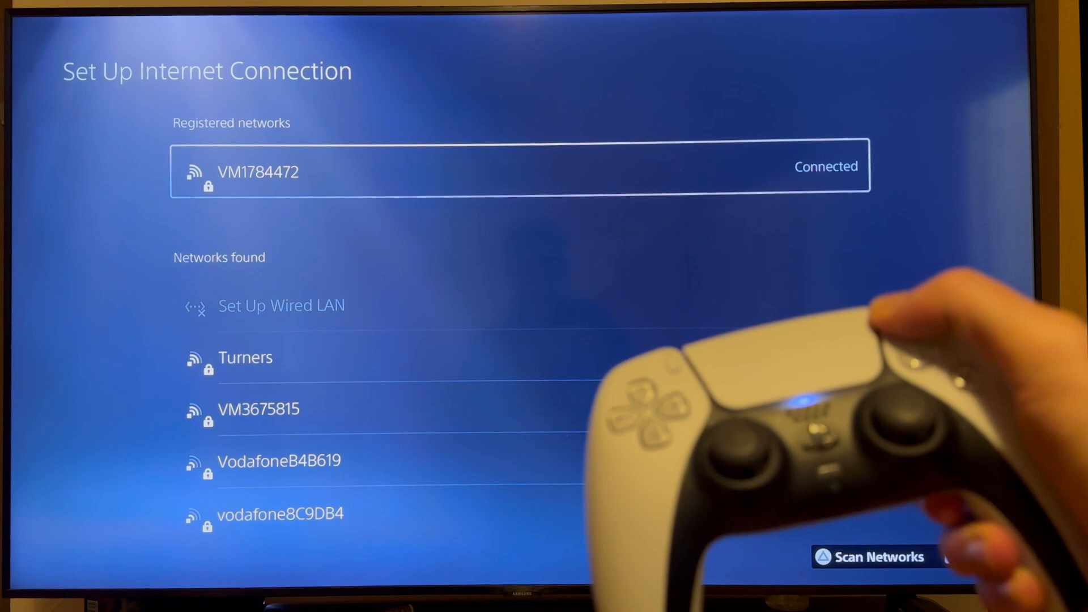
left_click(517, 165)
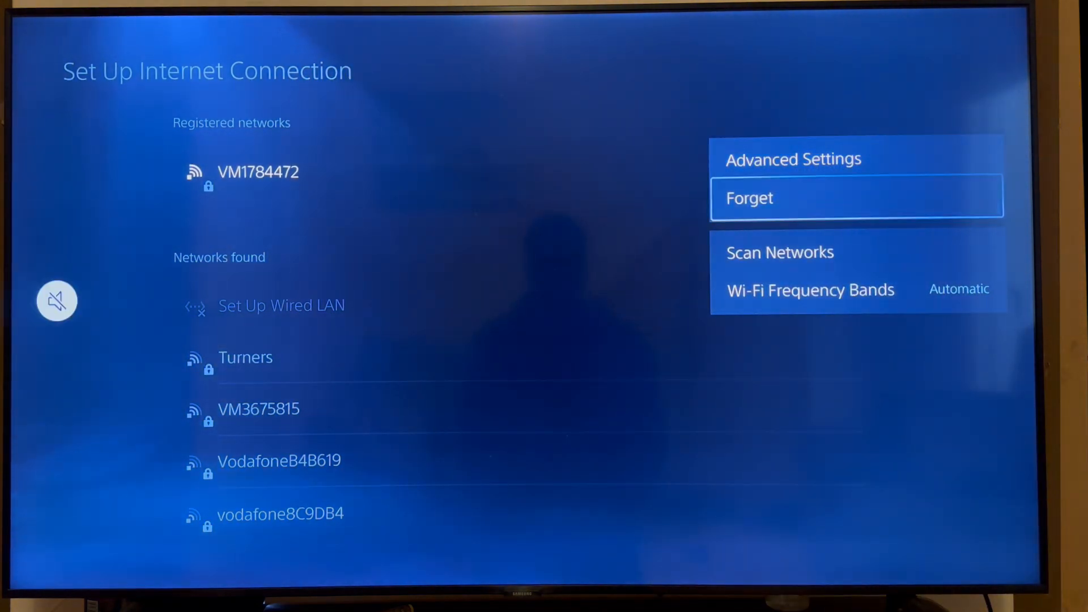
Review the Wi‑Fi Frequency Bands choices and leave the band on Automatic.
left_click(809, 289)
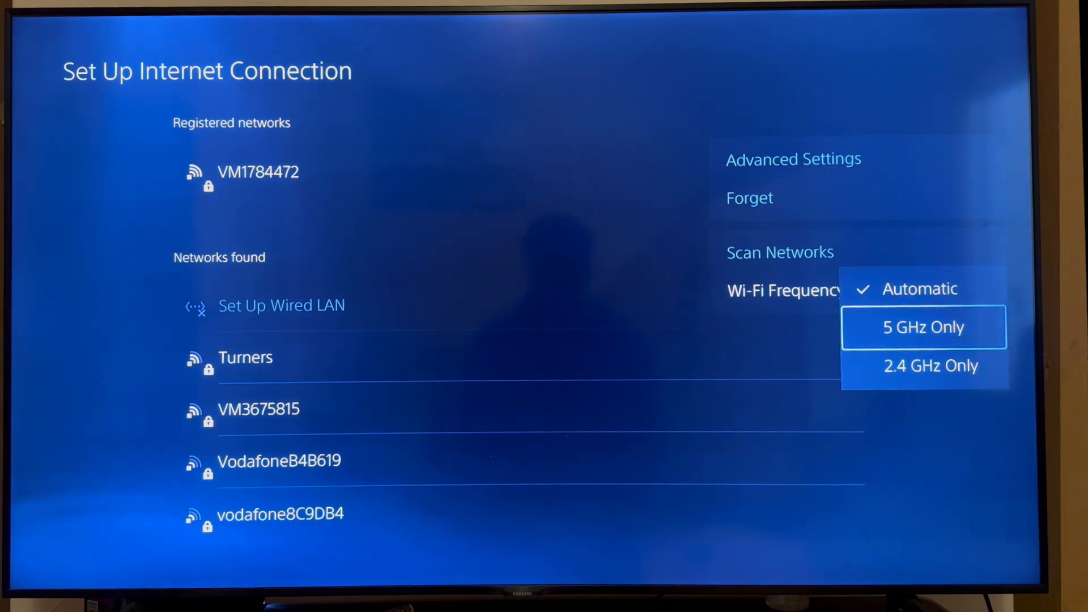
key("mute")
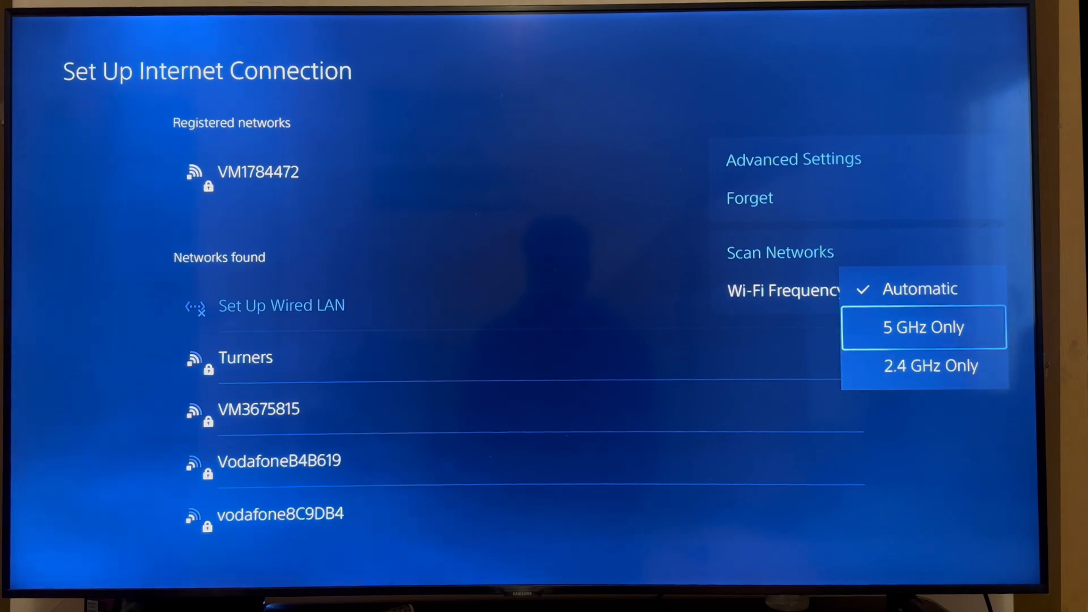
left_click(923, 326)
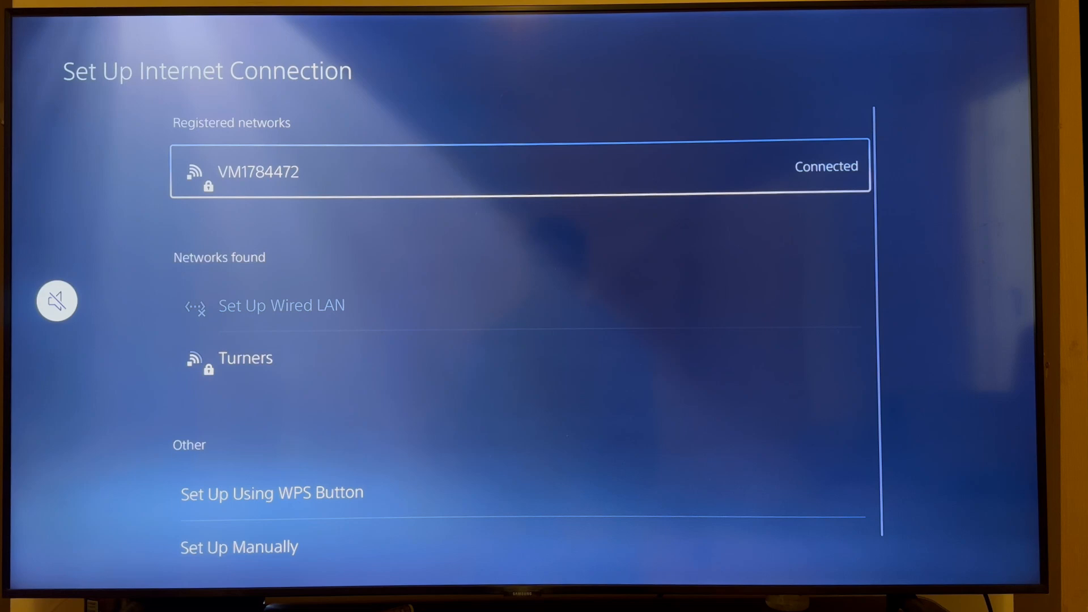
In the network's Advanced Settings, switch DNS Settings from Automatic to Manual.
left_click(517, 171)
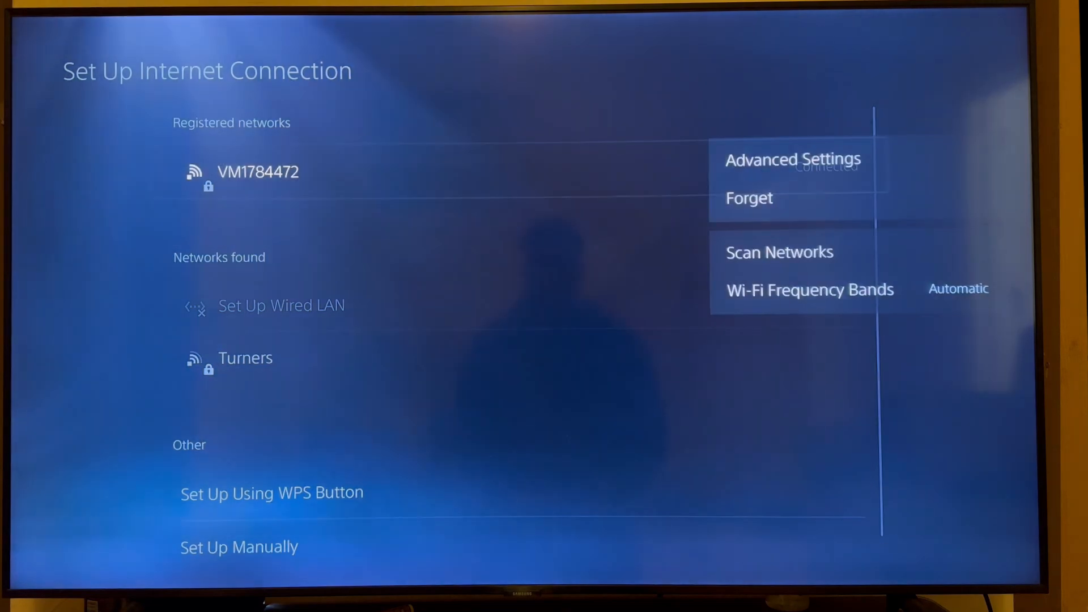
left_click(793, 159)
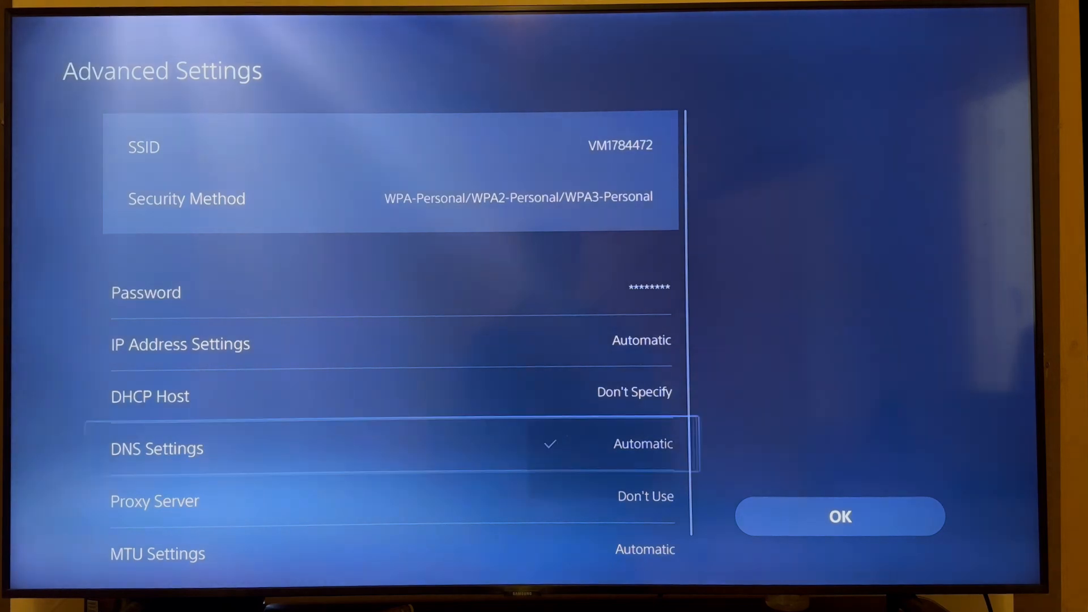
left_click(156, 448)
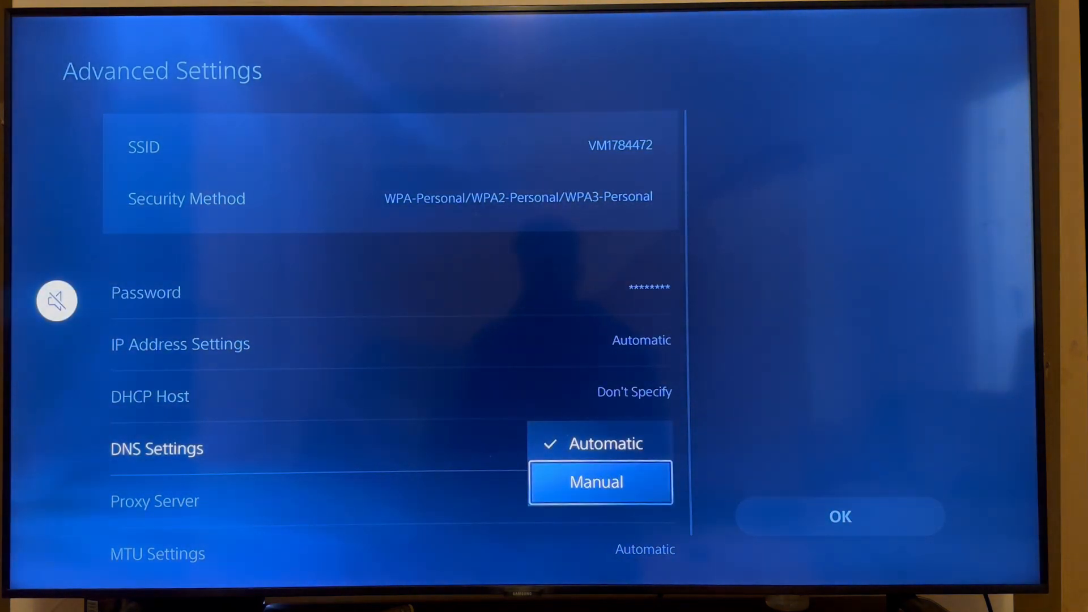
left_click(595, 482)
type("8")
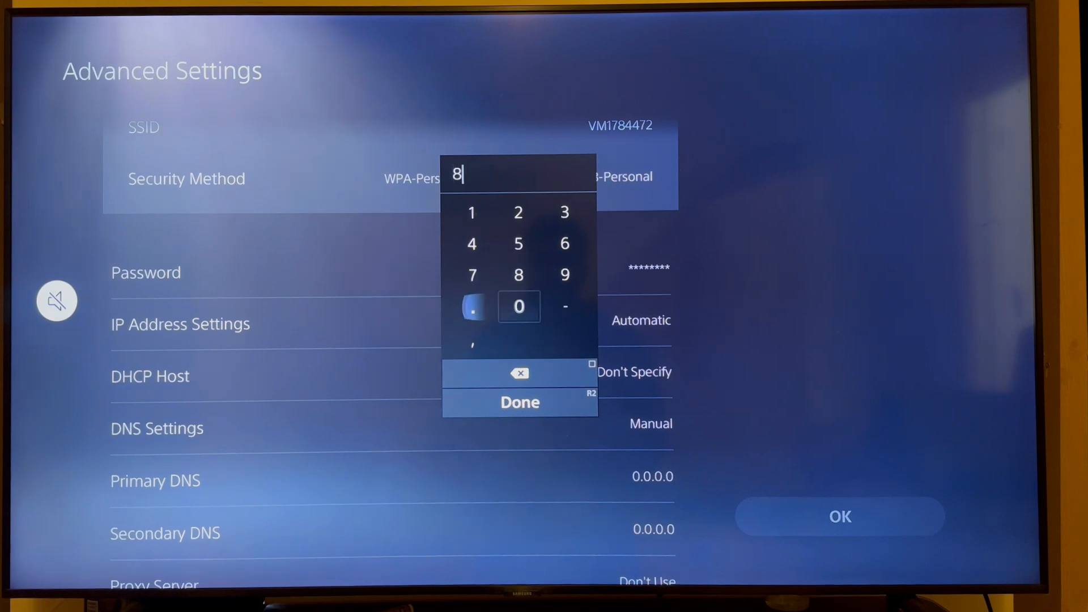
Enter Primary DNS 8.8.8.8 and Secondary DNS 8.8.4.4, then reopen the primary entry.
left_click(471, 306)
type(".8.8.8")
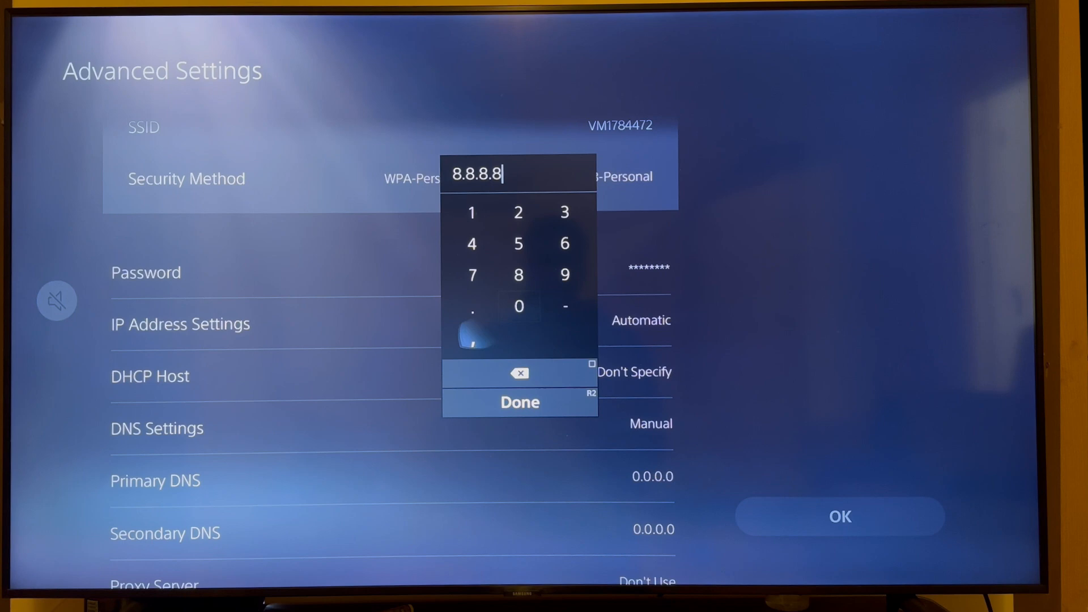
left_click(520, 401)
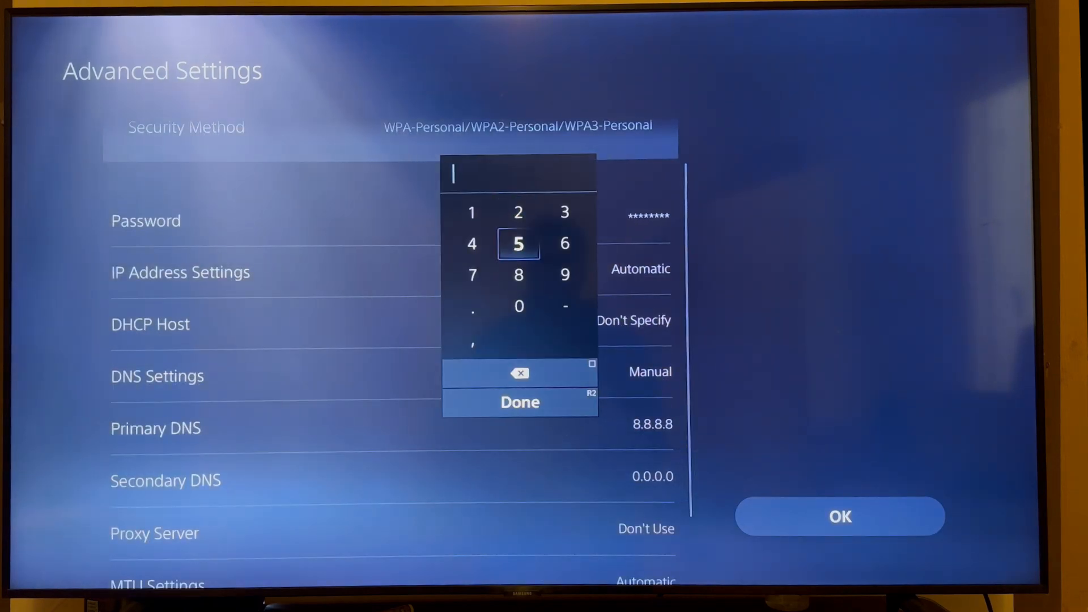
left_click(518, 275)
type("8.8.4.4")
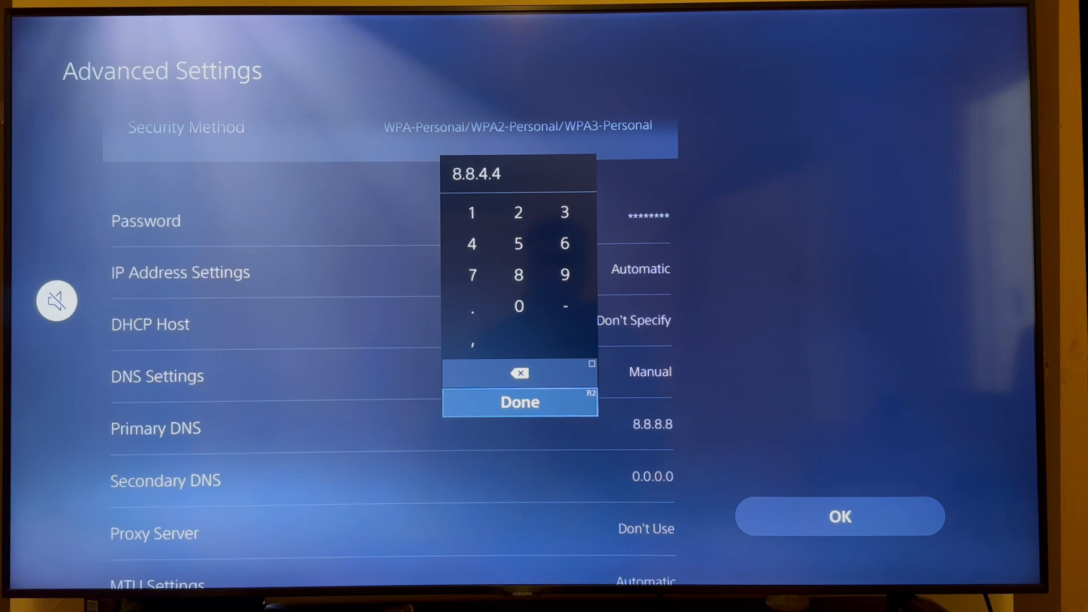
left_click(519, 401)
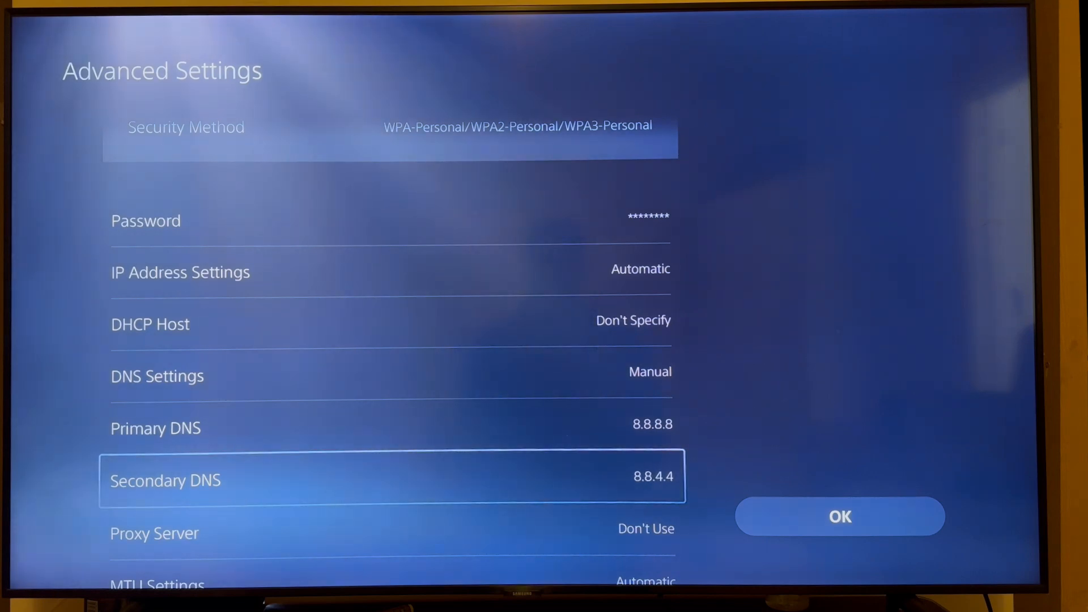
key("up")
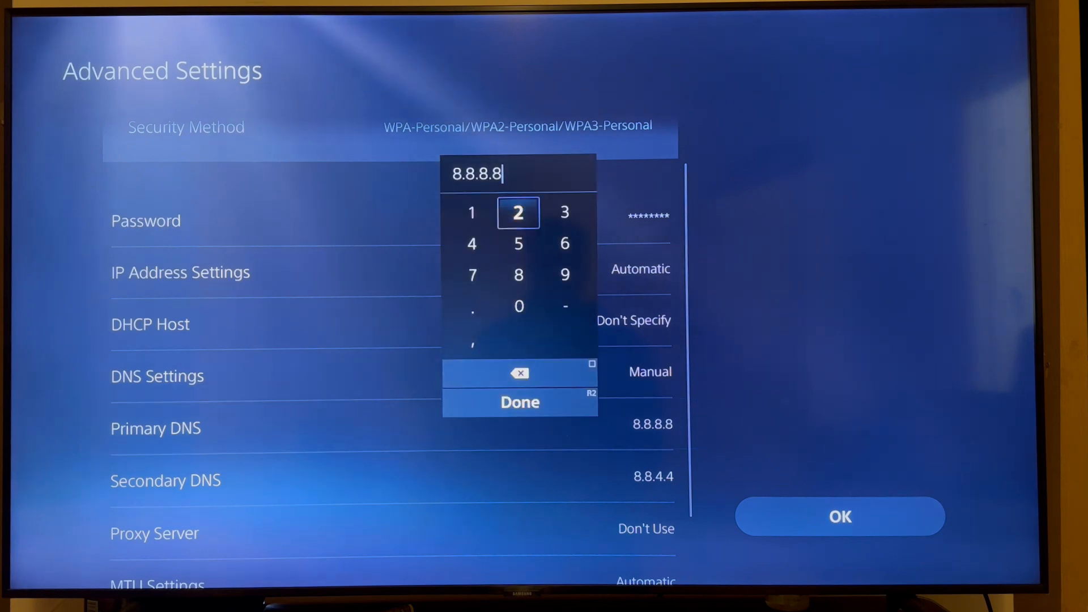
Replace the addresses with Primary DNS 1.1.1.1 and Secondary DNS 1.0.0.1.
left_click(519, 372)
type("1.1")
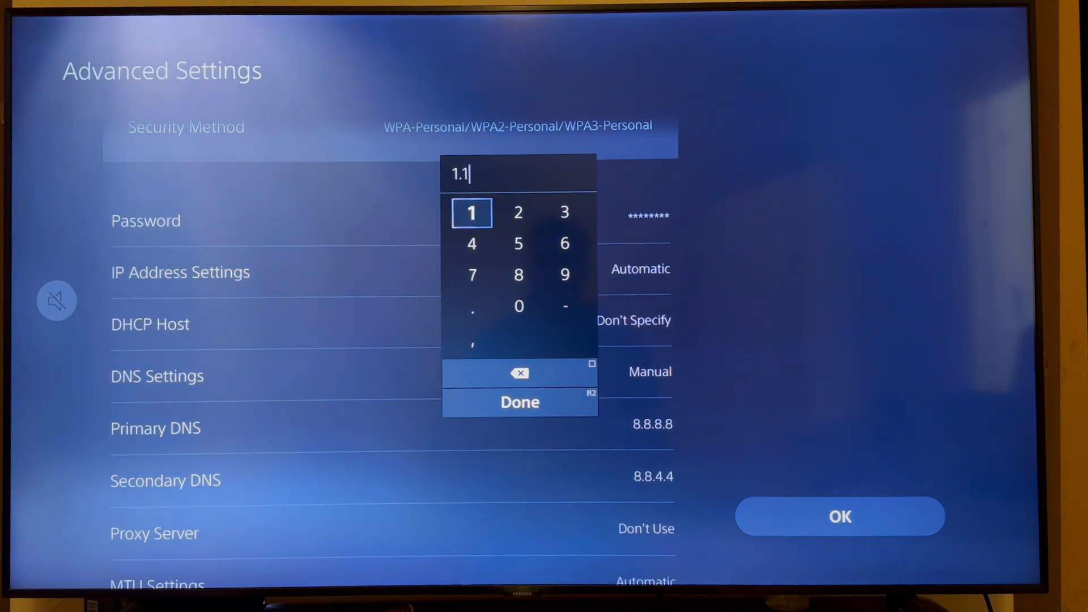
left_click(471, 306)
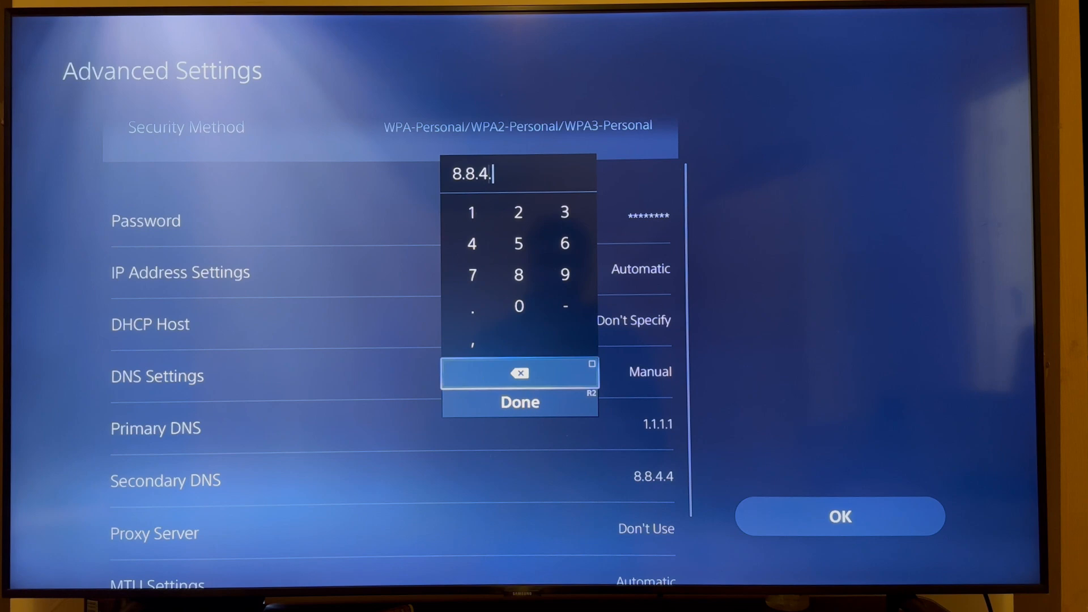
key("backspace")
type("1.0.0")
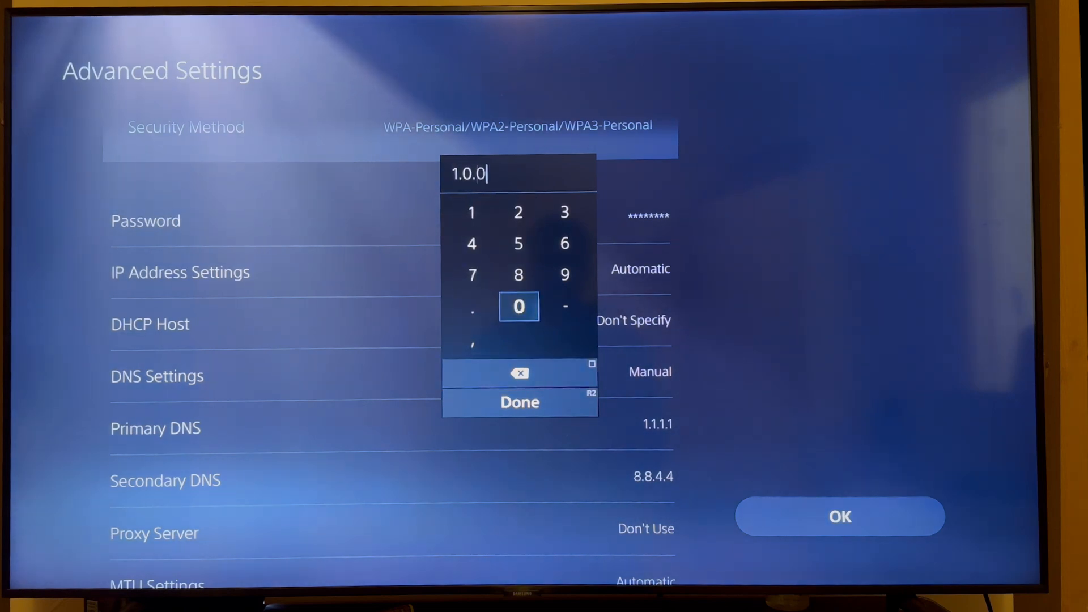
left_click(472, 212)
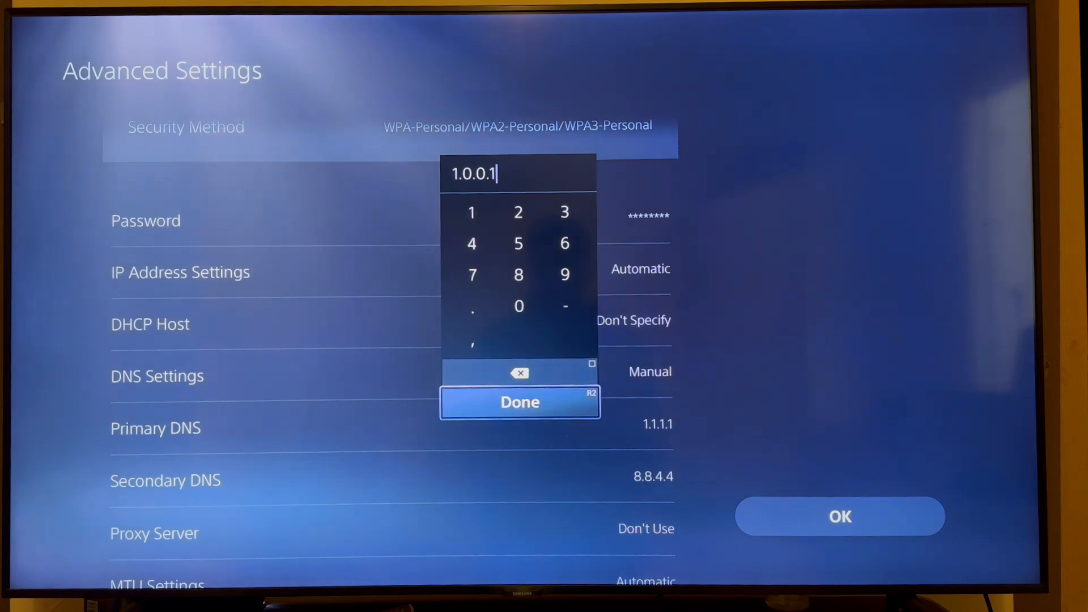
left_click(519, 401)
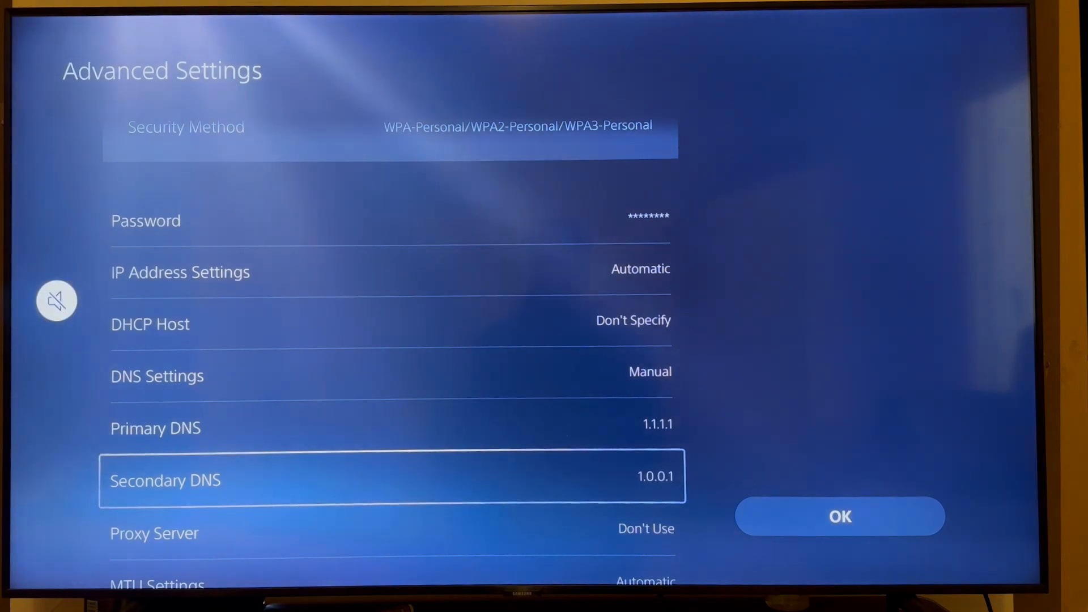